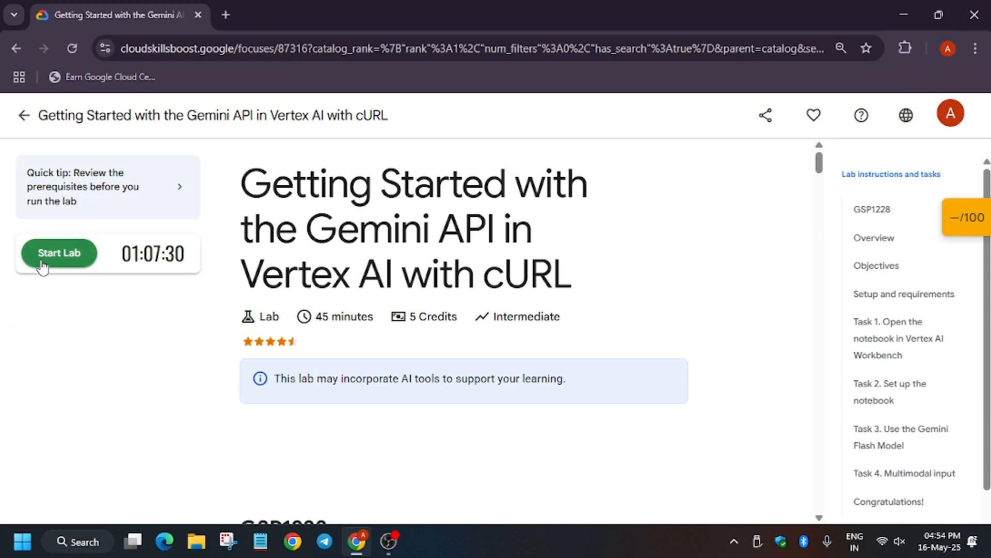
# - Start the Gemini API in Vertex AI with cURL lab and bring up the console link options
pyautogui.click(58, 253)
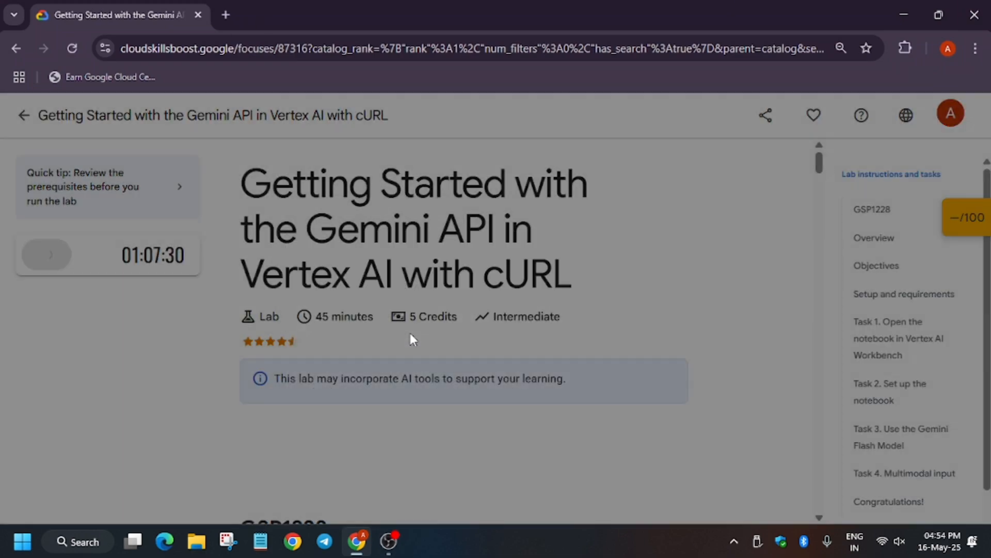
pyautogui.click(46, 255)
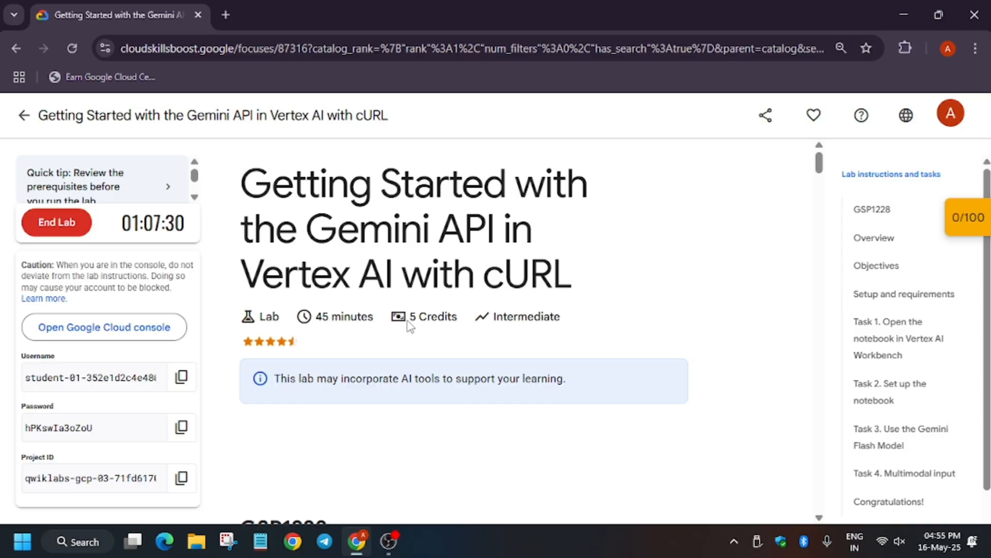
pyautogui.rightClick(104, 327)
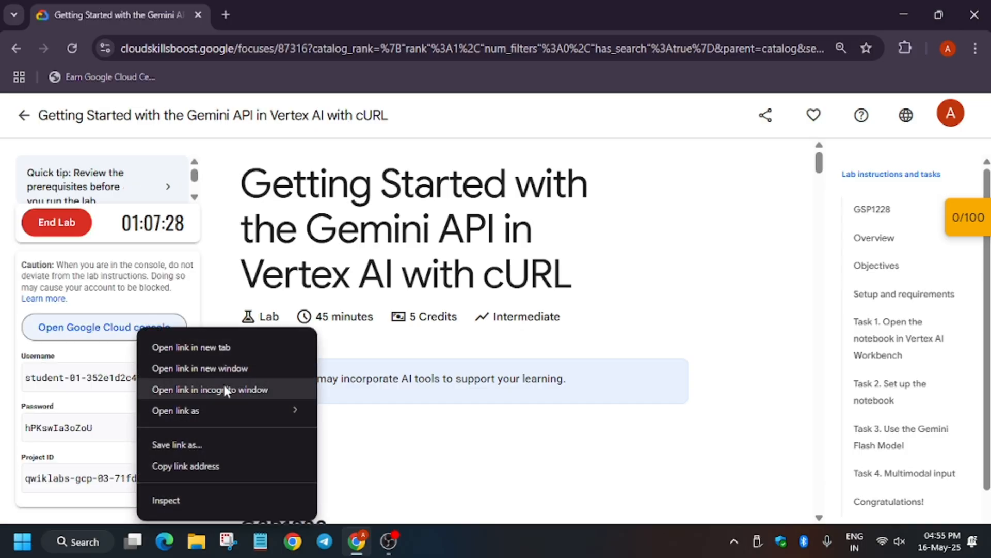
# - Sign into the Cloud console in an incognito window, acknowledge the welcome notice and agree to the terms
pyautogui.click(210, 389)
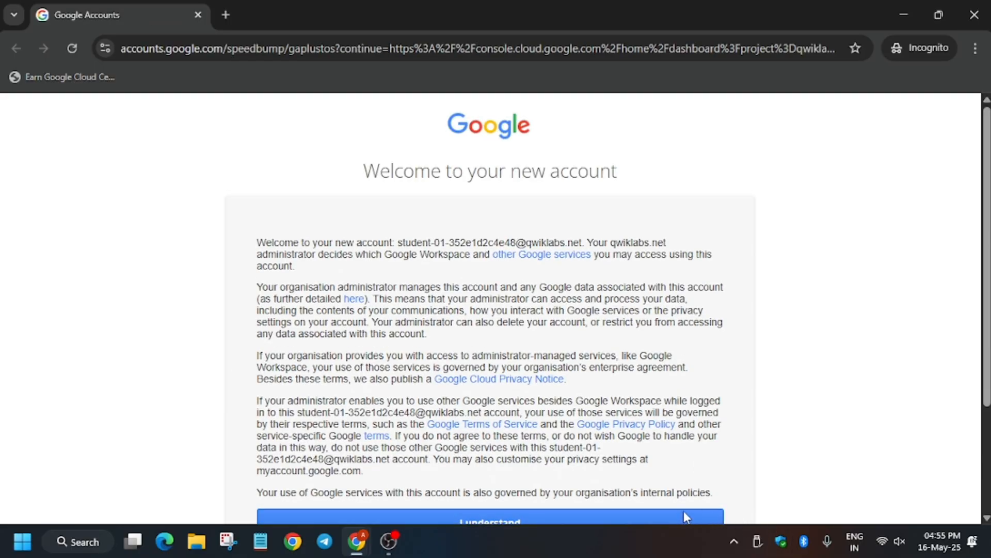
pyautogui.click(489, 521)
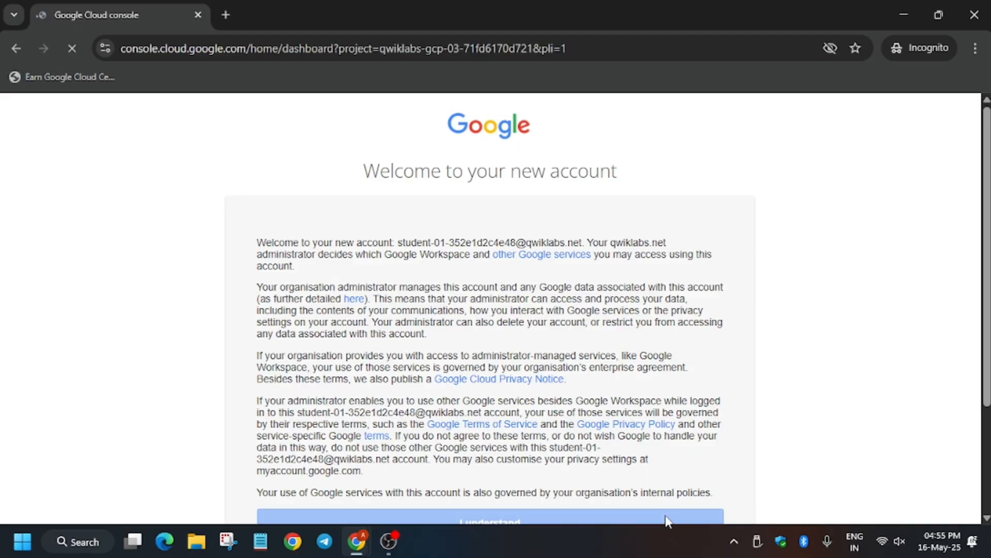
pyautogui.click(489, 519)
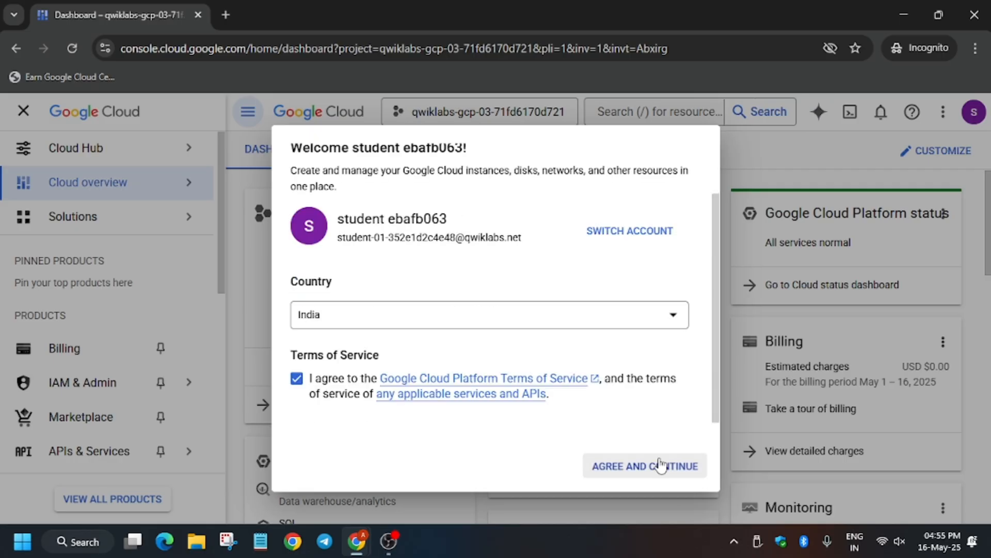
pyautogui.click(645, 465)
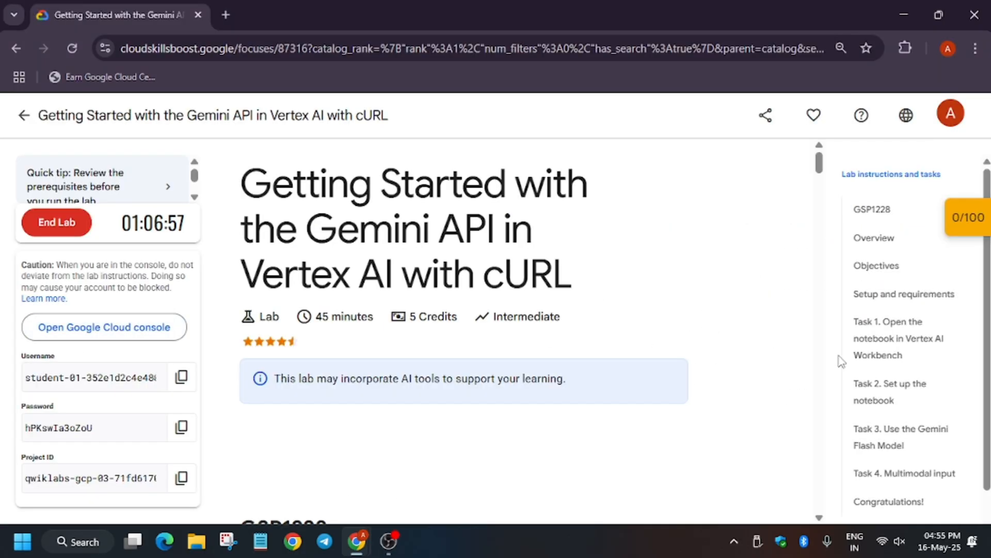
# - Search the console for 'workbench' and open Vertex AI Workbench listing vertex-ai-jupyterlab
pyautogui.click(103, 327)
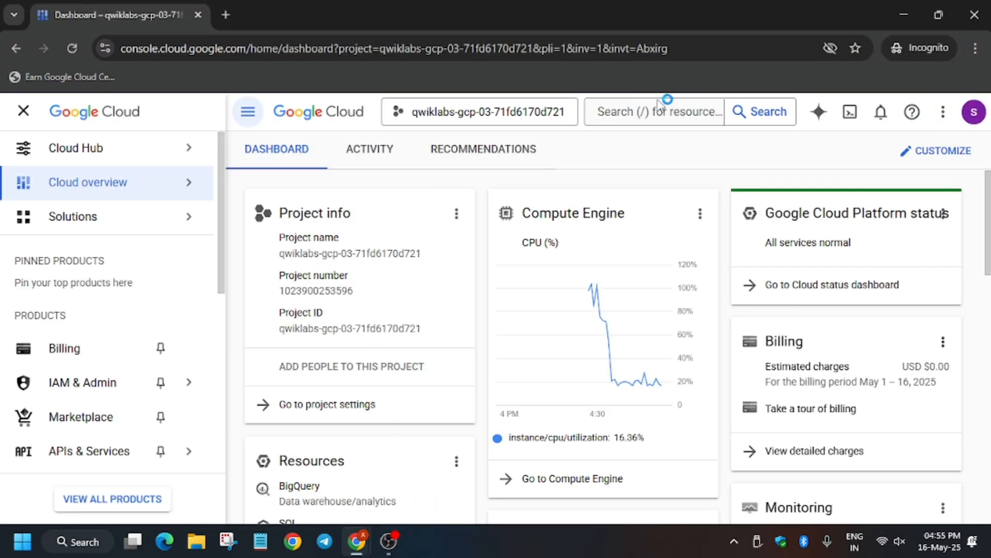
pyautogui.click(655, 111)
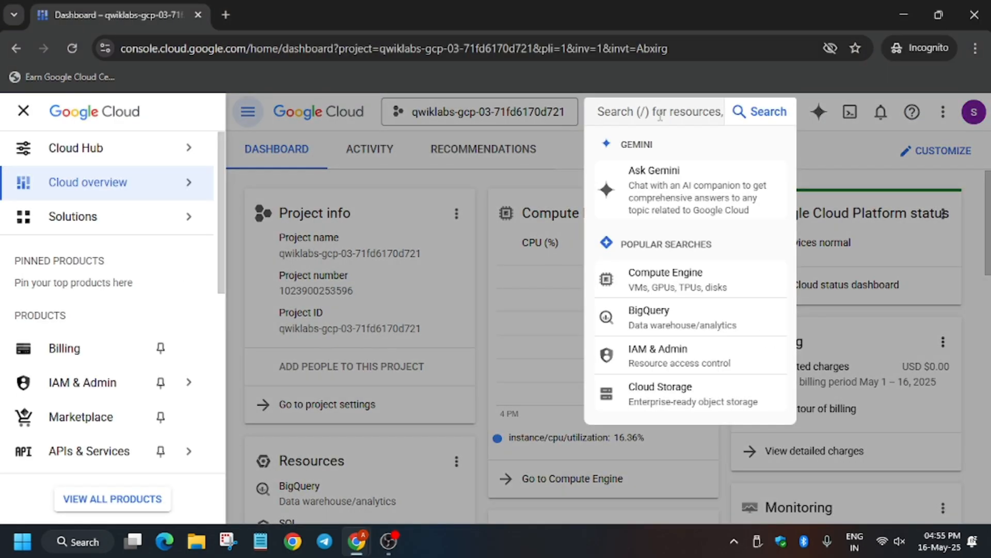
pyautogui.write('workbench')
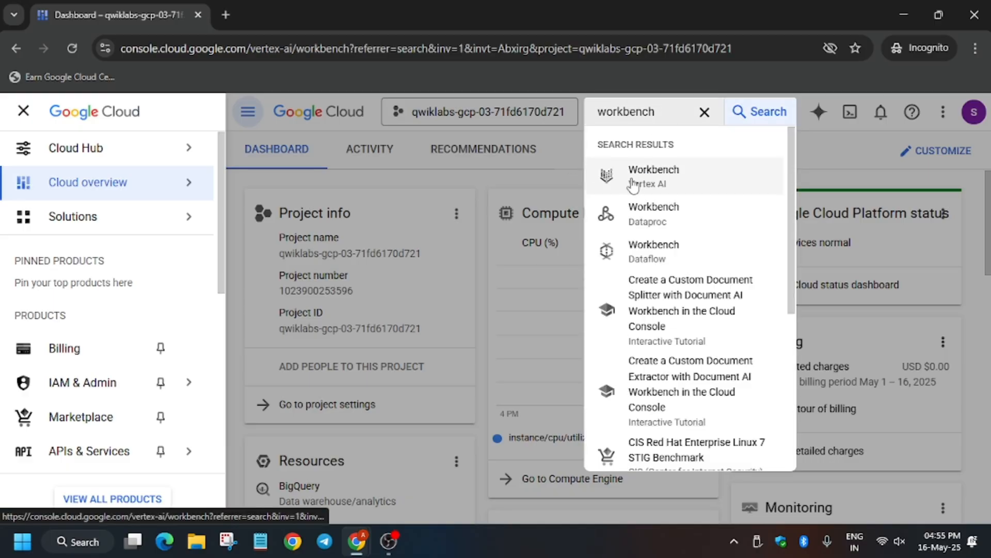
pyautogui.click(653, 176)
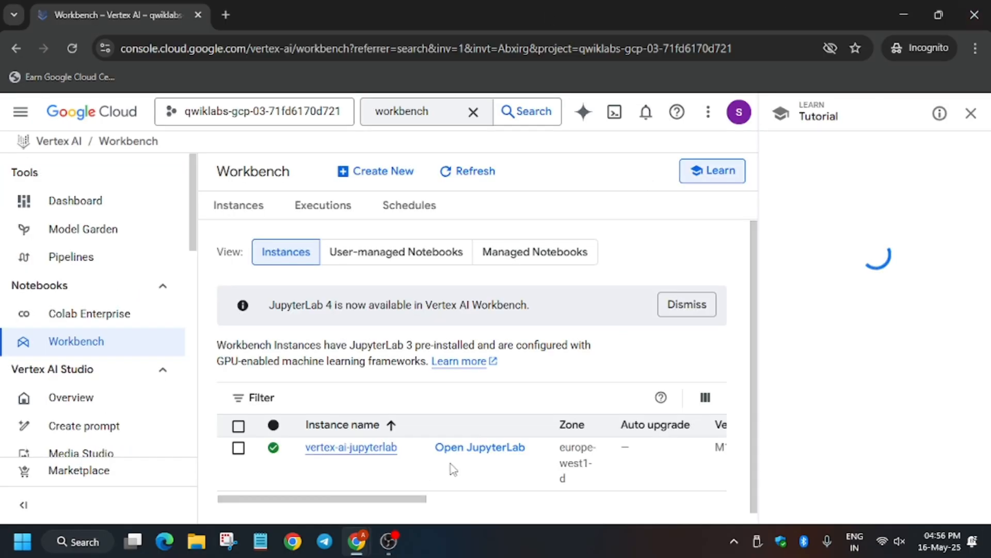
# - Launch JupyterLab for vertex-ai-jupyterlab and pick the intro_gemini_curl notebook file
pyautogui.click(481, 447)
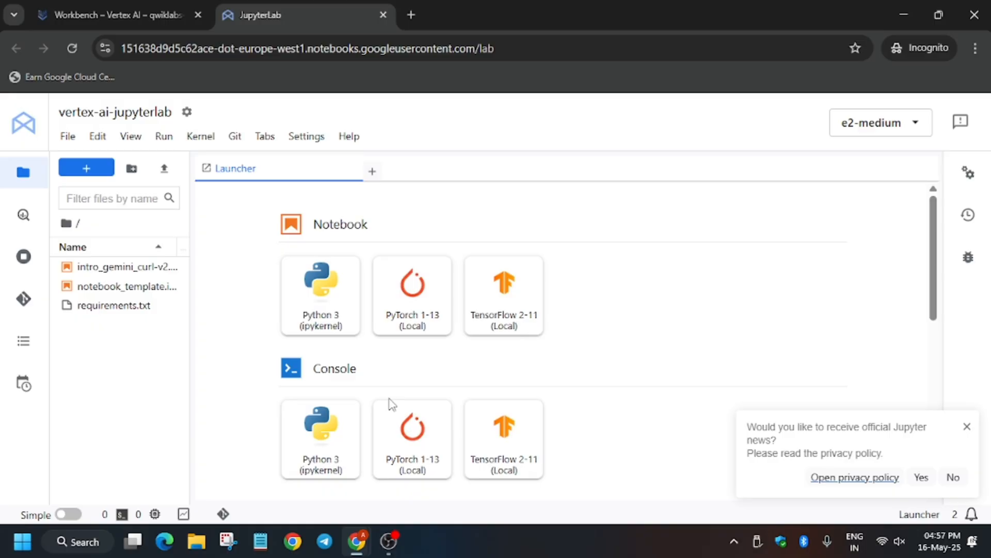
pyautogui.moveTo(410, 360)
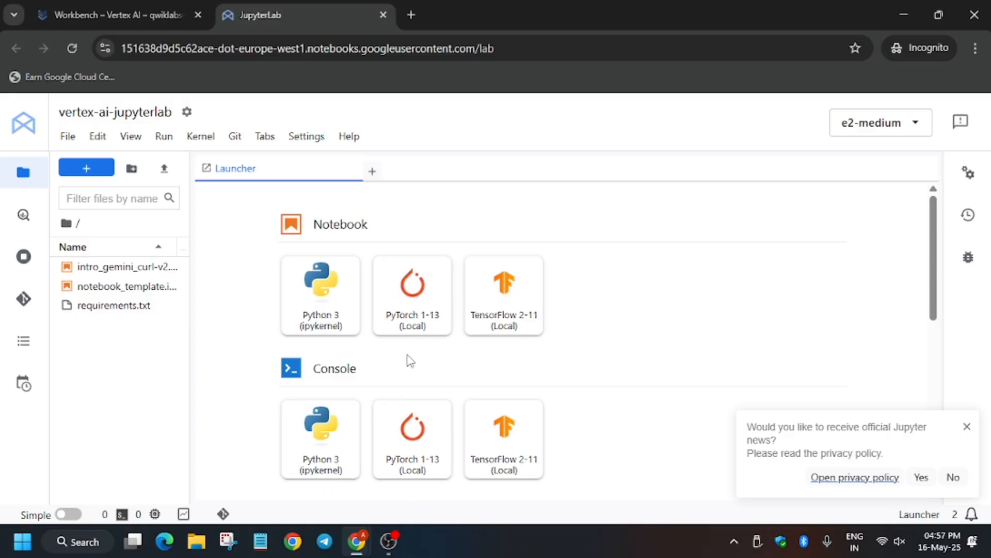
pyautogui.click(126, 267)
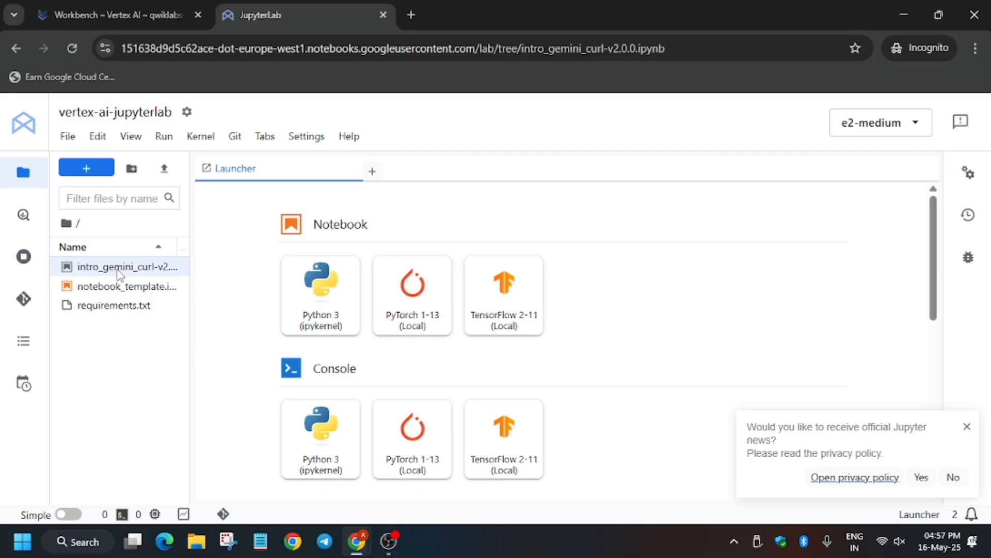
# - Open intro_gemini_curl-v2.0.0.ipynb with the Python 3 (ipykernel) kernel selected
pyautogui.doubleClick(126, 266)
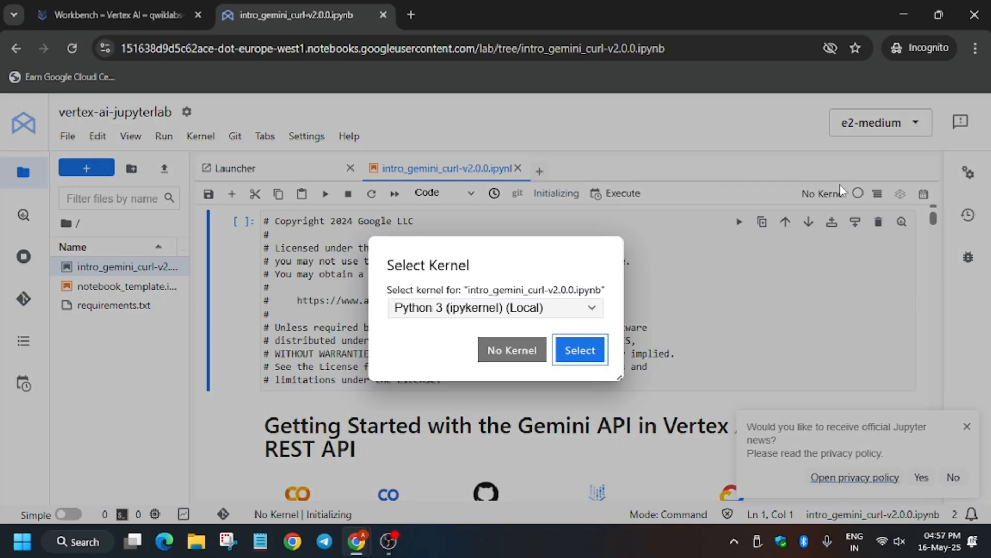
pyautogui.click(578, 350)
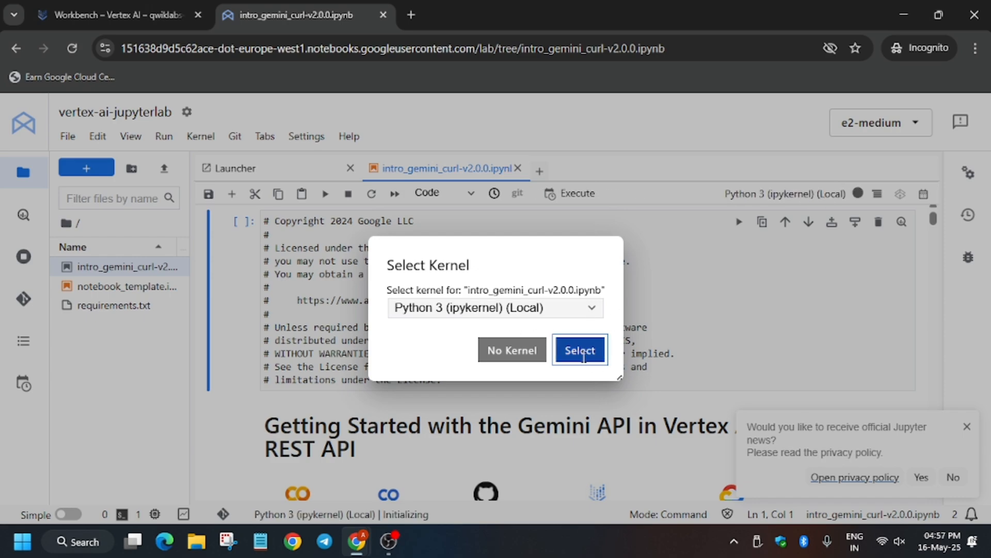
pyautogui.click(578, 350)
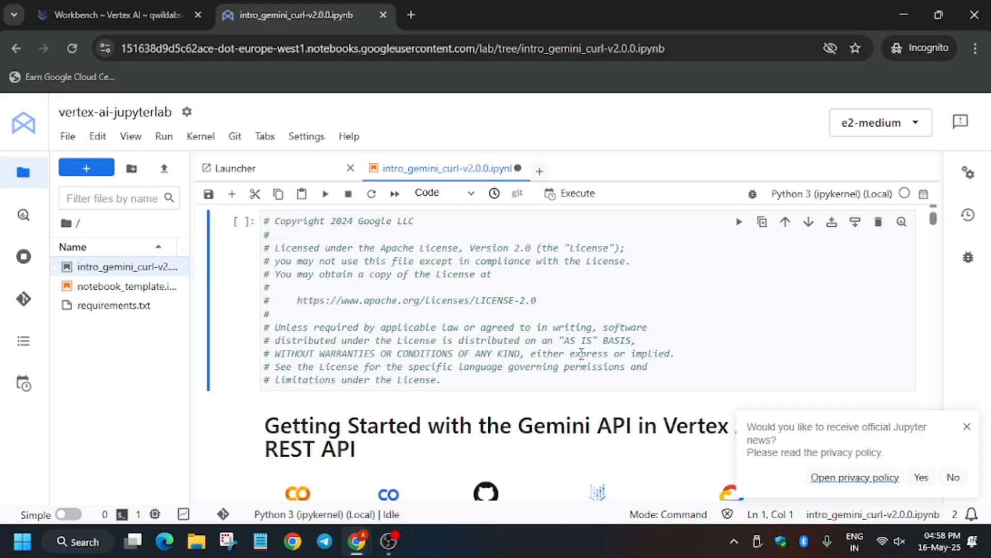
# - Run the install-libraries and Colab authentication cells, then move to the project information cell
pyautogui.click(481, 327)
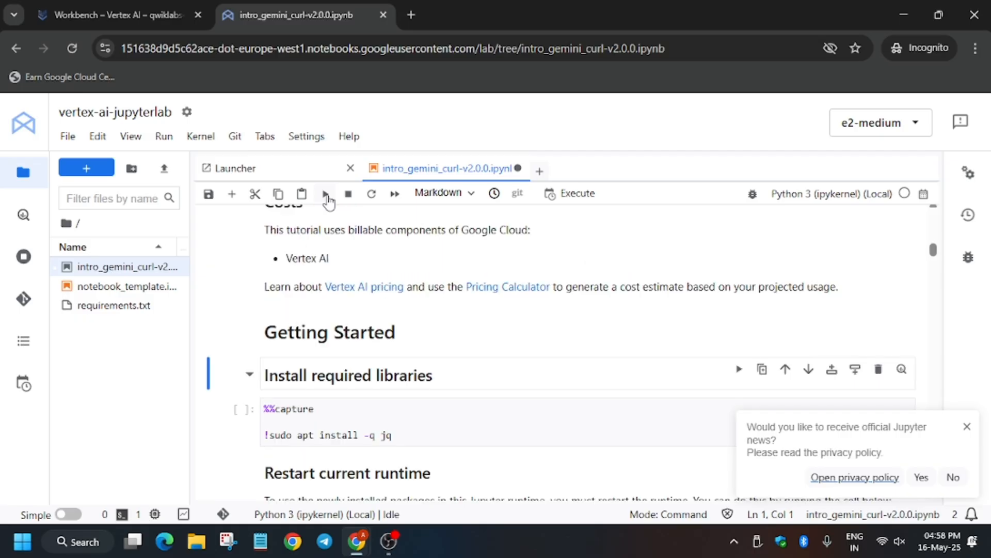
pyautogui.click(324, 193)
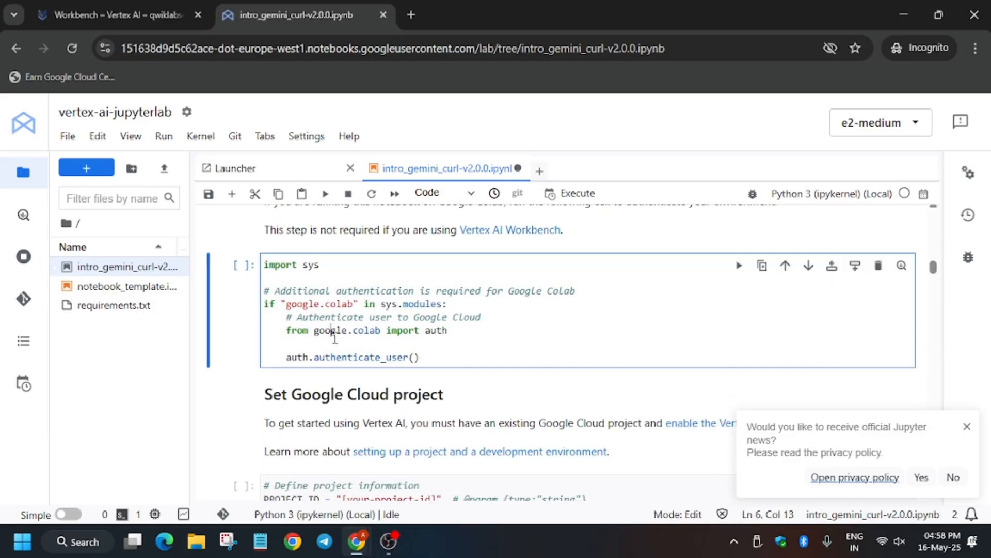
pyautogui.click(325, 193)
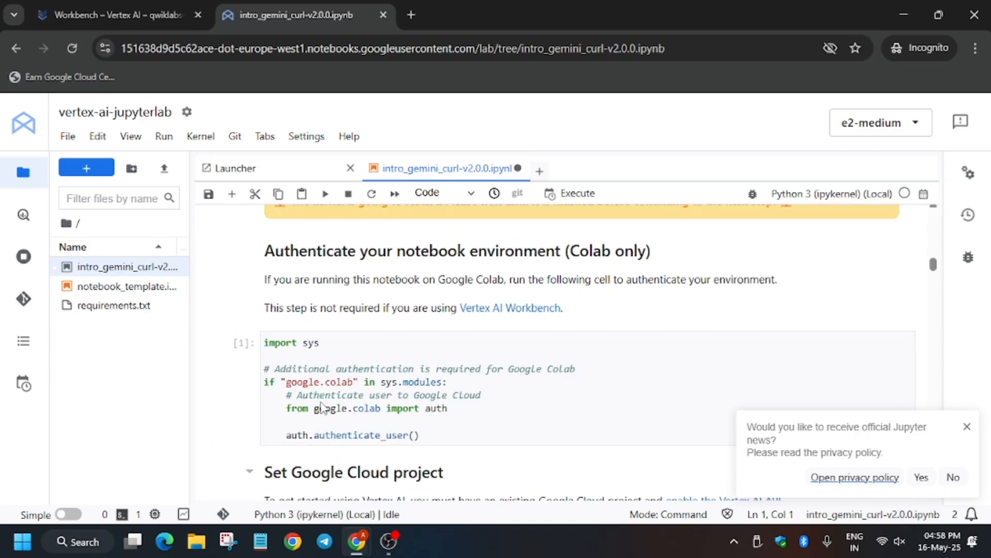
pyautogui.click(113, 15)
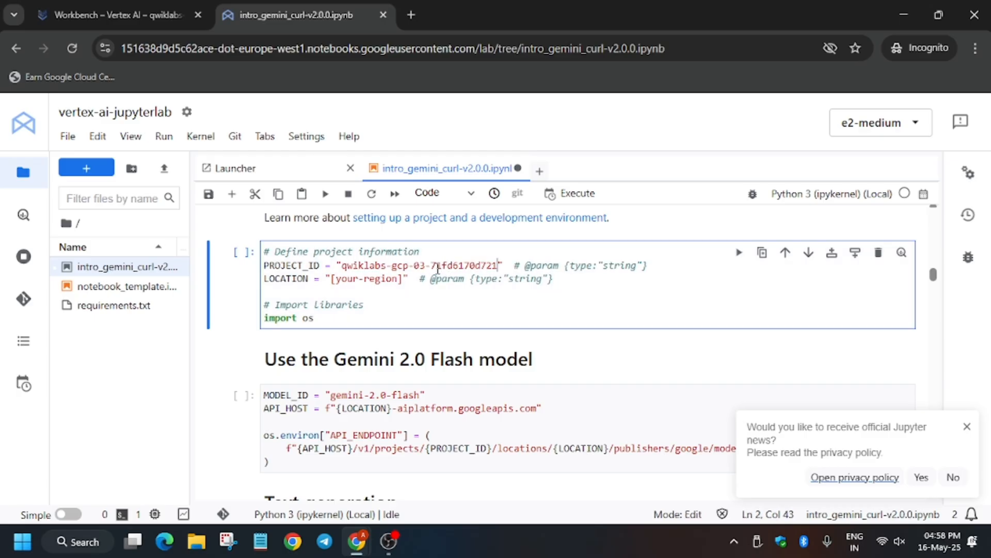
# - Check the region in the lab instructions and enter europe-west1 as the LOCATION
pyautogui.click(114, 15)
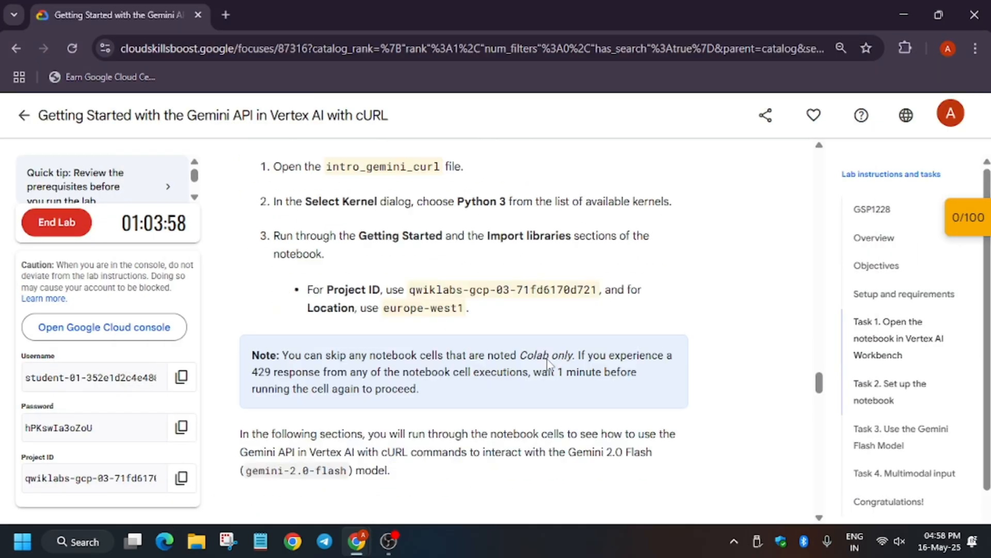
pyautogui.scroll(-3)
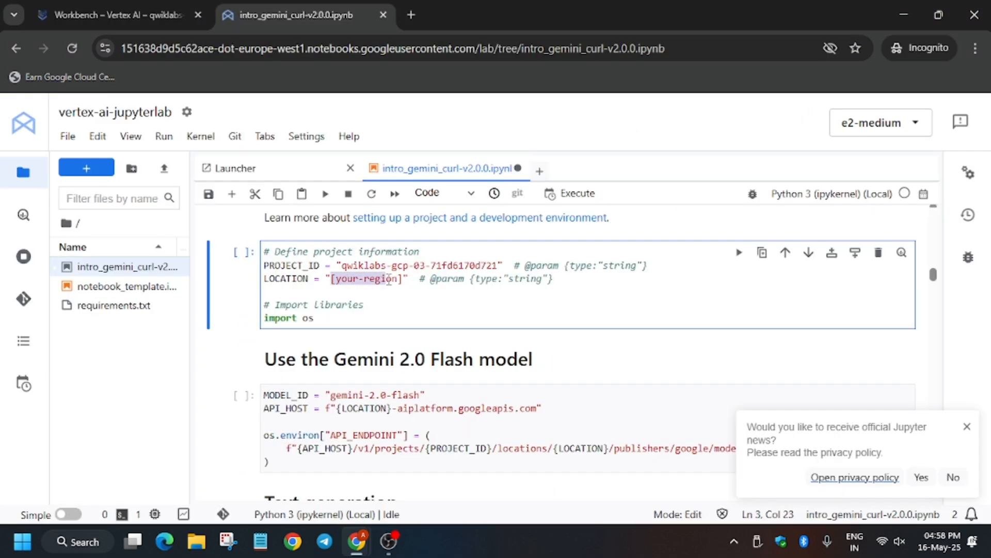
pyautogui.write('europe-west1')
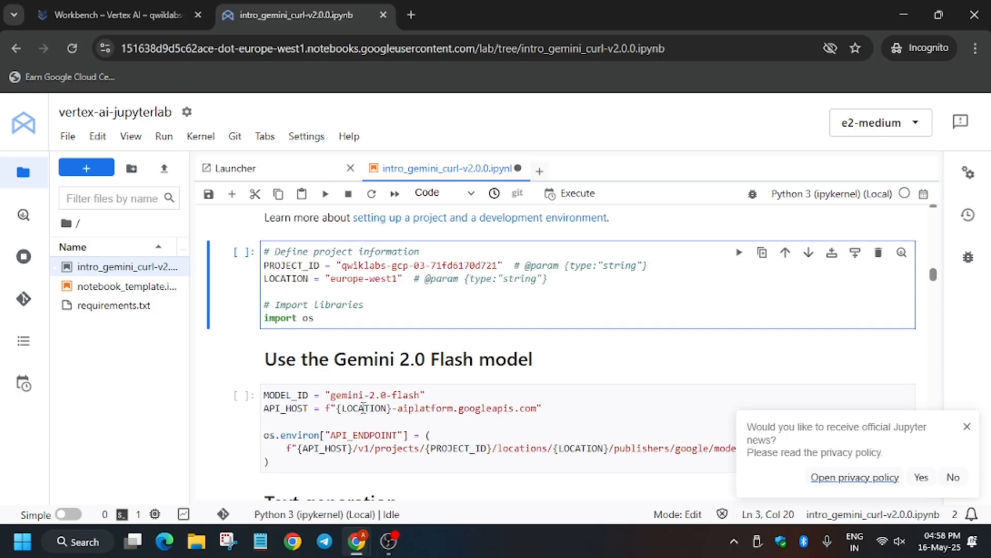
pyautogui.moveTo(326, 193)
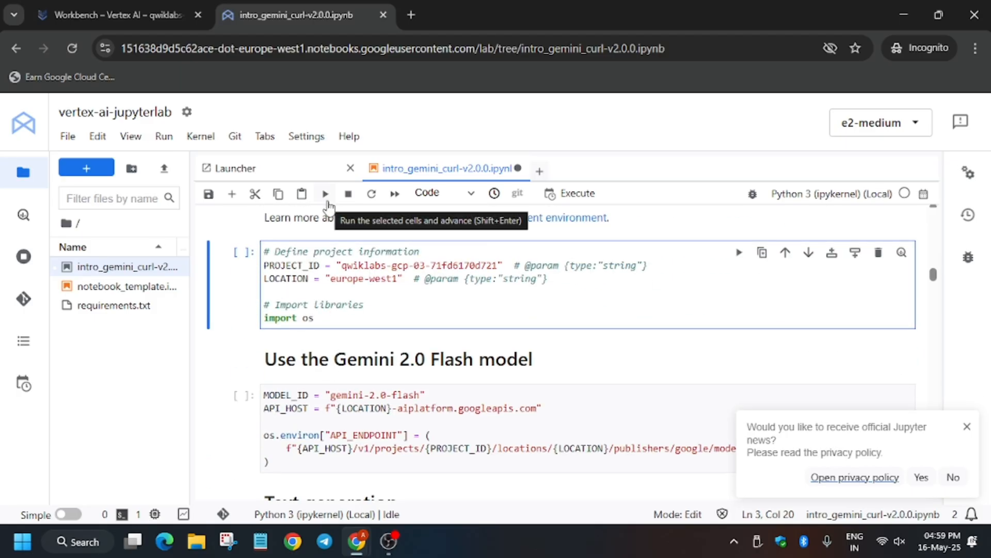
# - Run the project cell and following cells through Text generation, Streaming, Model parameters and Chat
pyautogui.click(164, 136)
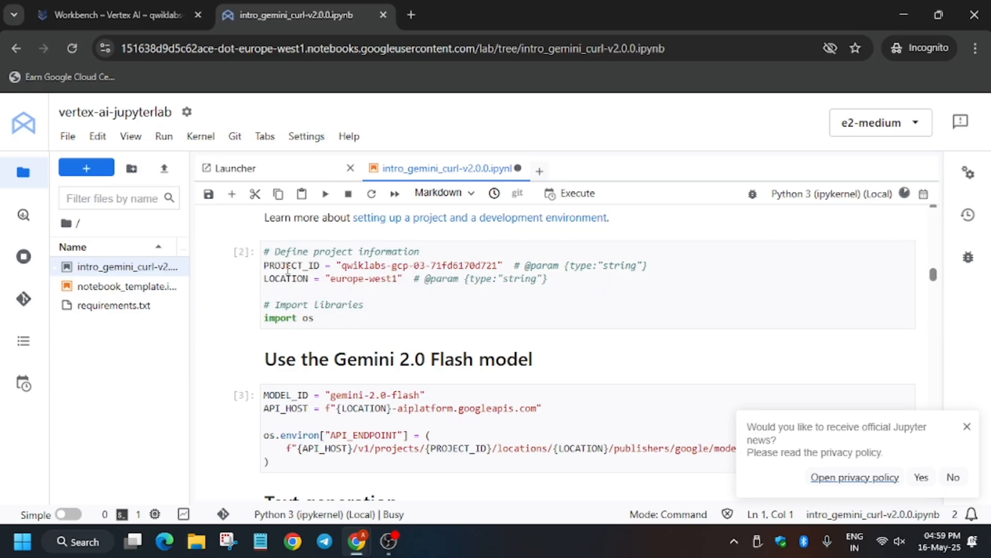
pyautogui.scroll(-3)
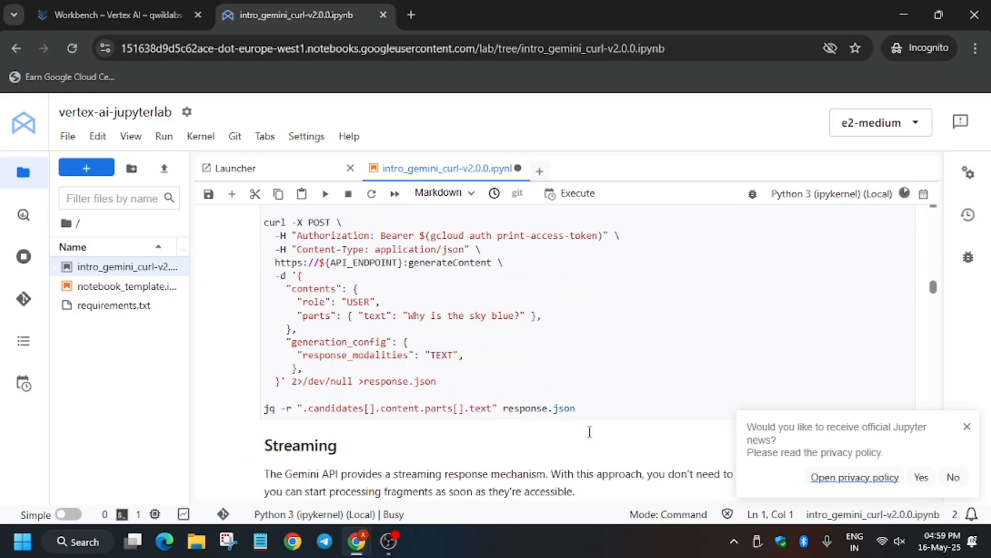
pyautogui.scroll(-3)
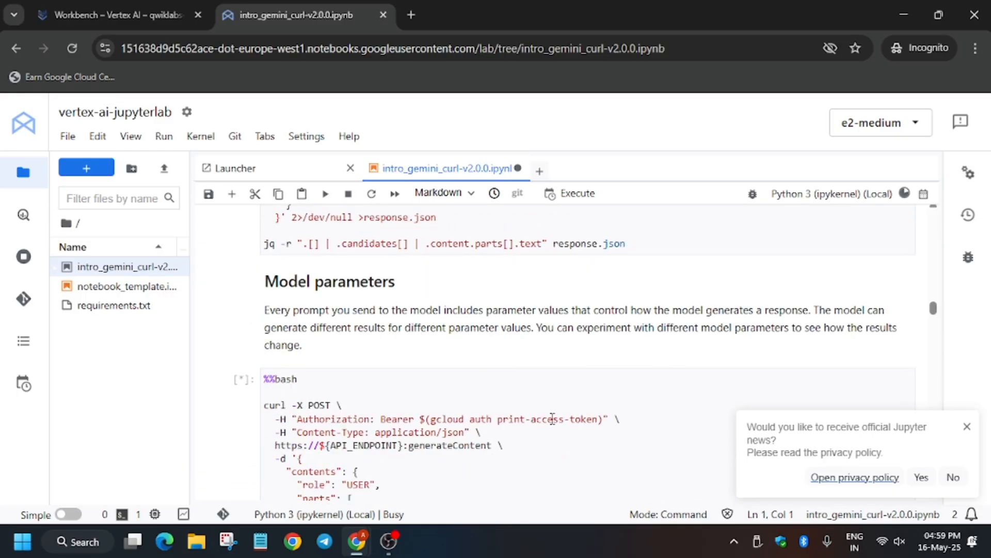
pyautogui.scroll(-3)
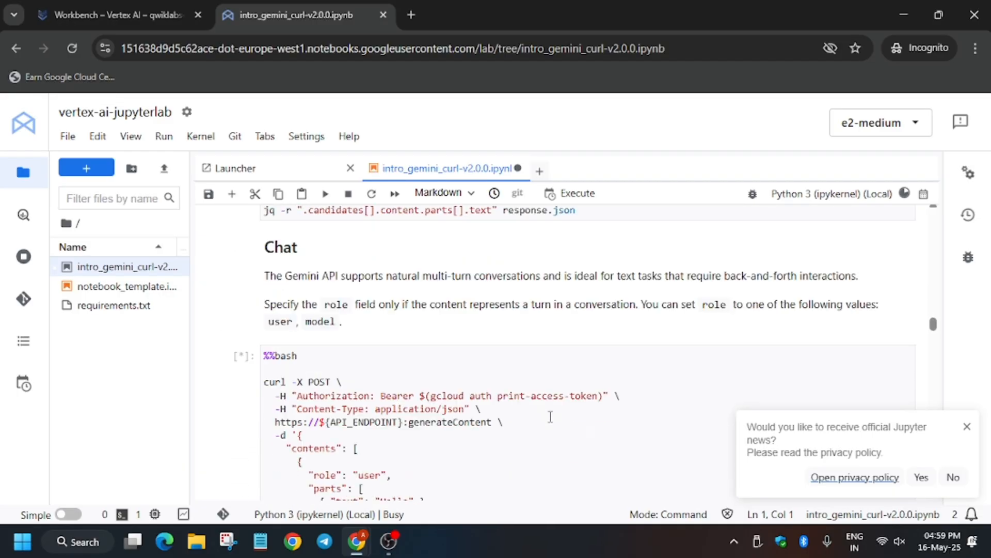
pyautogui.scroll(-3)
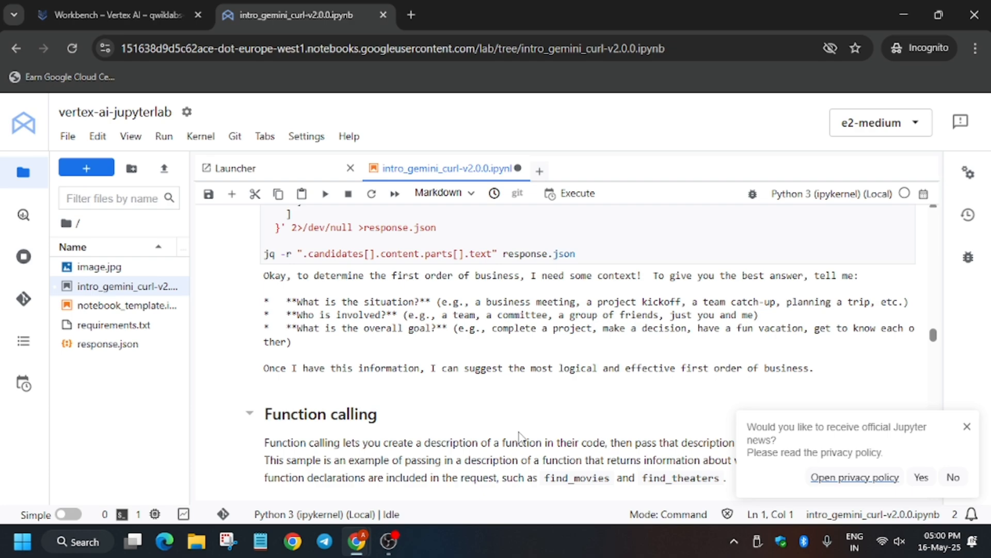
# - Check progress in Skills Boost so the text-prompt checkpoint scores 20/20
pyautogui.click(113, 14)
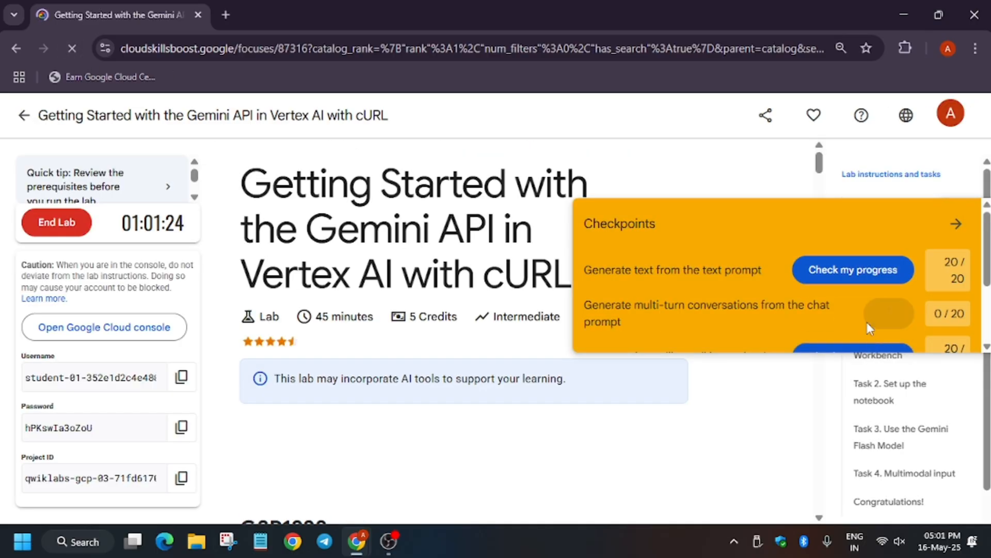
pyautogui.scroll(-3)
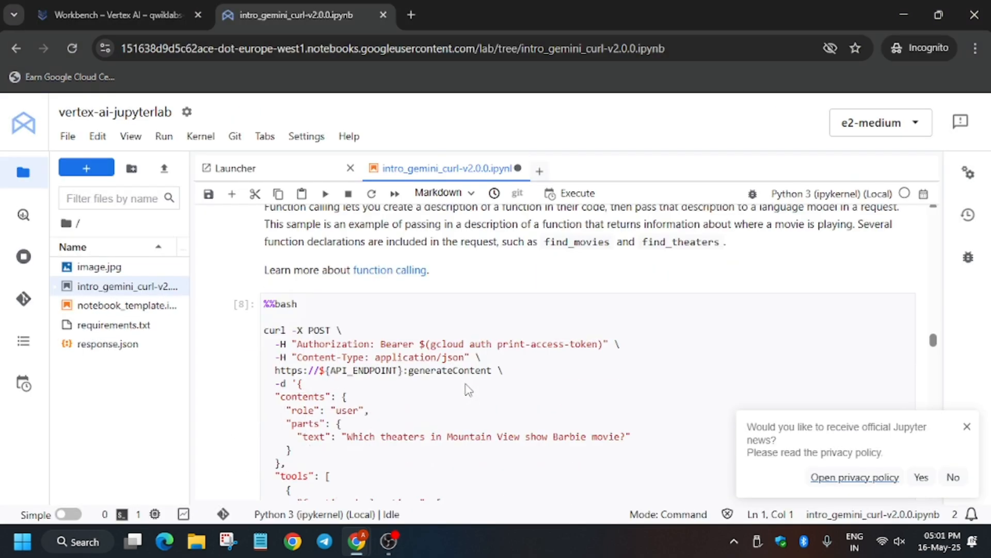
# - Run the Function calling through code execution cells, bringing the lab to 100/100
pyautogui.scroll(-3)
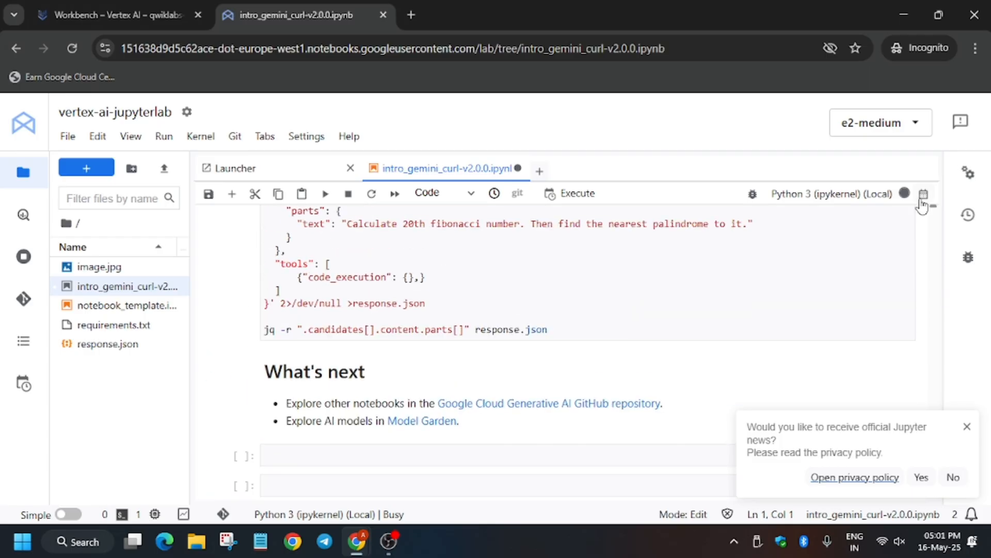
pyautogui.scroll(-3)
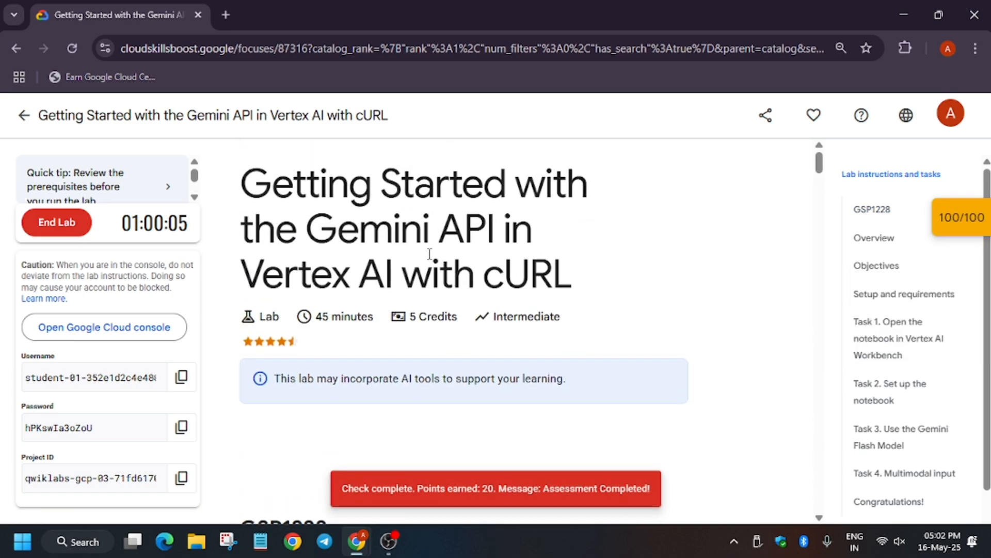
# - End the lab session in Google Cloud Skills Boost with the score at 100/100
pyautogui.moveTo(241, 181); pyautogui.dragTo(572, 291)
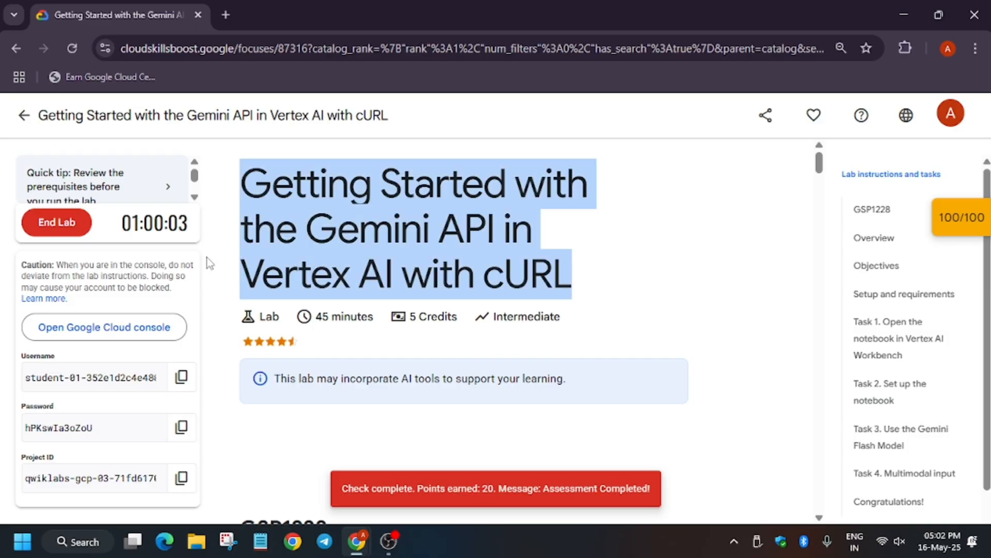
pyautogui.click(56, 222)
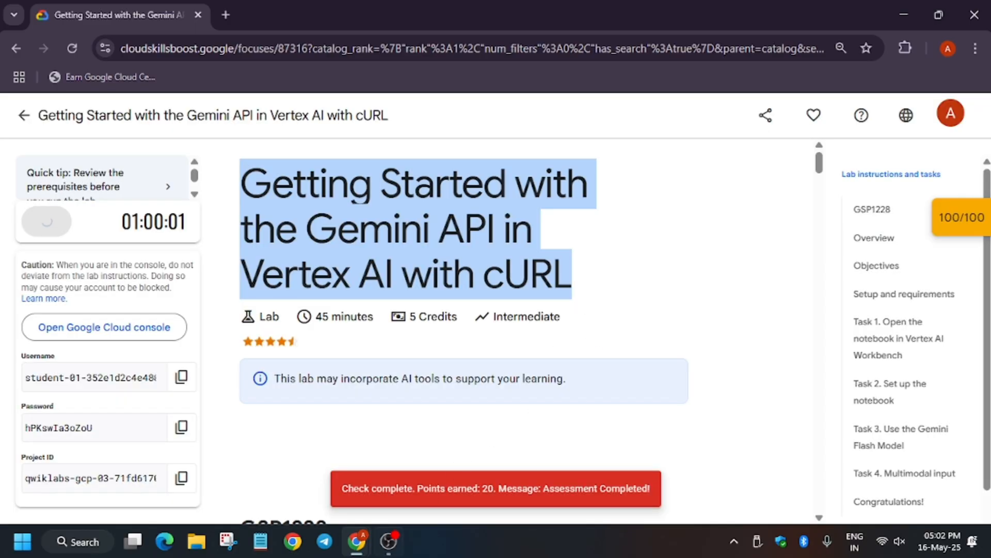